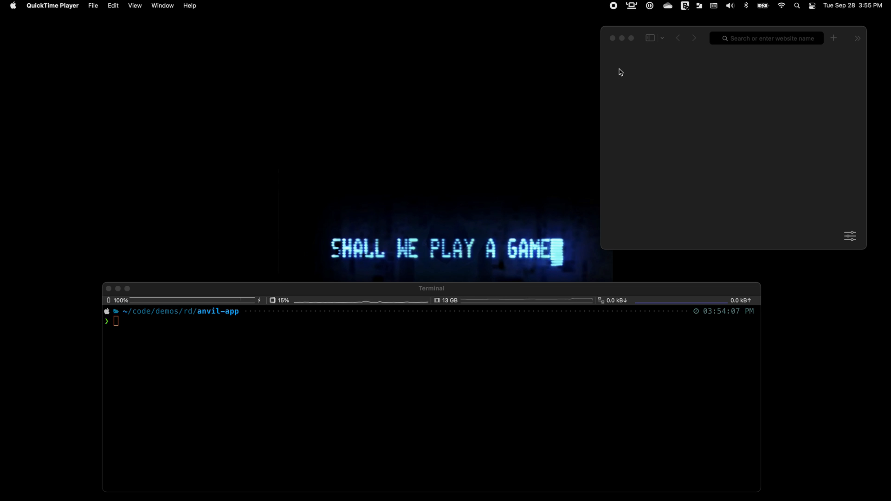
mouse_move(621, 45)
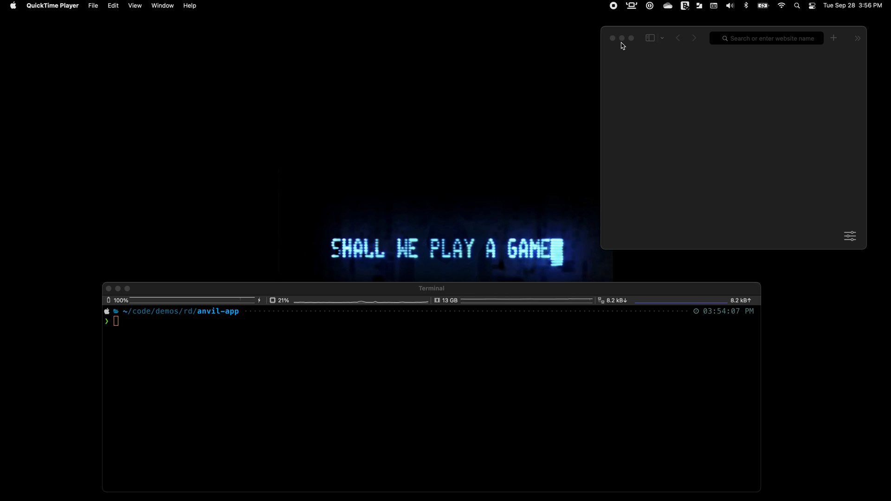
- Open Rancher Desktop's menu-bar status menu to check Kubernetes and the rancher-desktop context
left_click(630, 6)
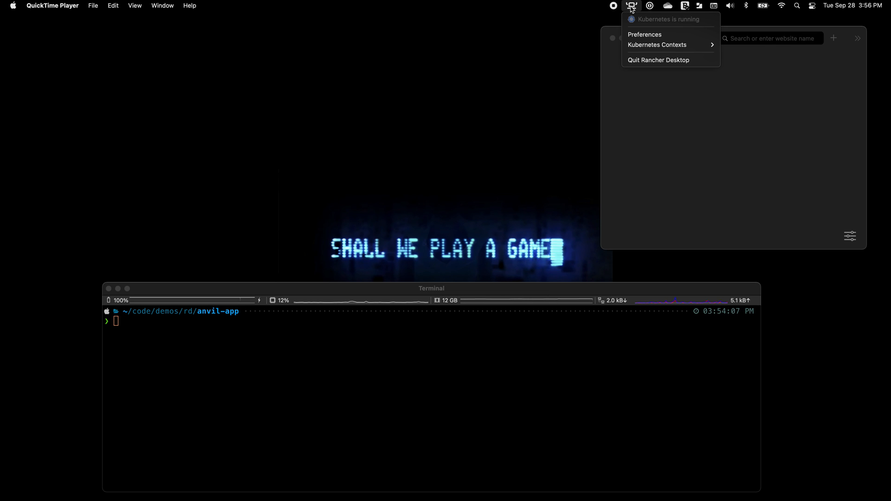
mouse_move(644, 34)
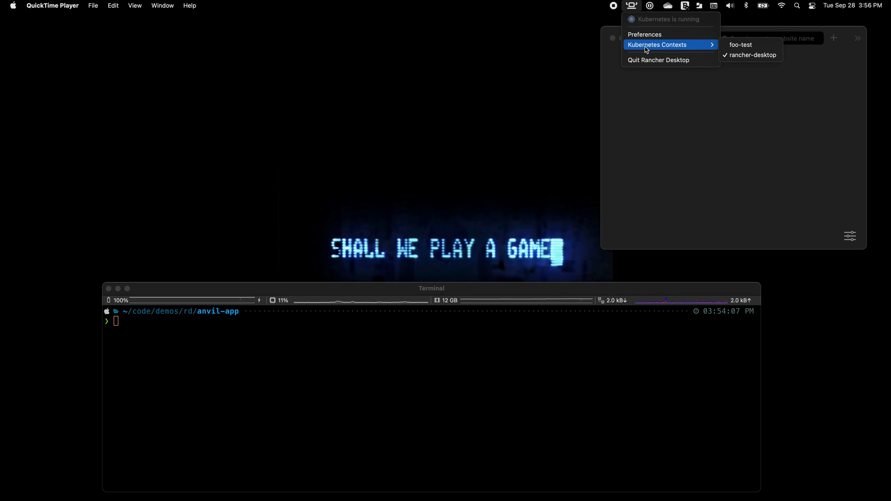
mouse_move(645, 34)
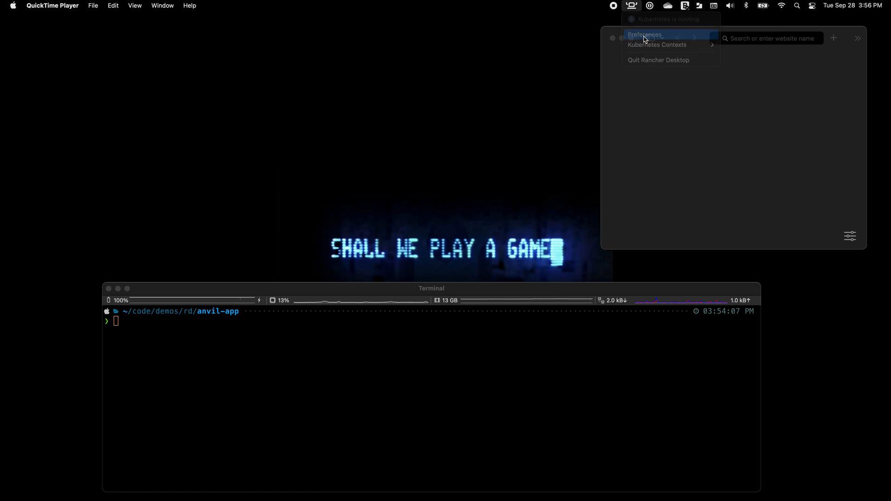
- Browse the Kubernetes version list in Kubernetes Settings, keeping v1.22.2 selected
left_click(644, 34)
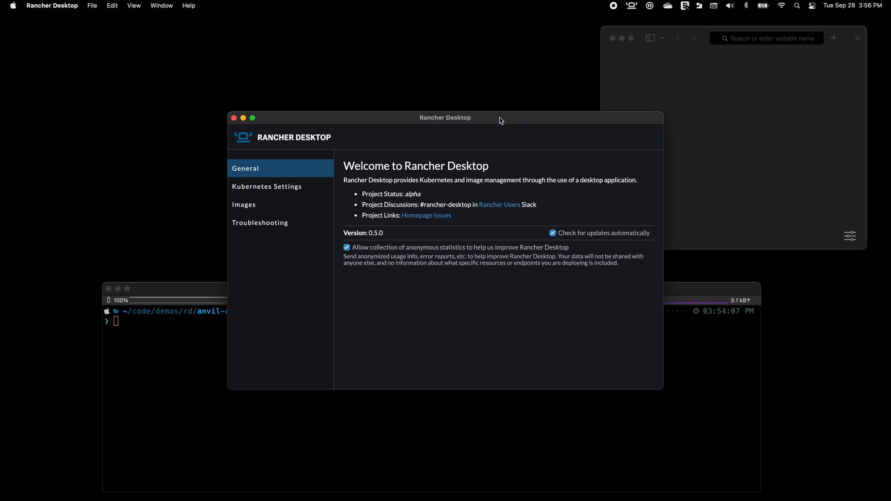
left_click(266, 187)
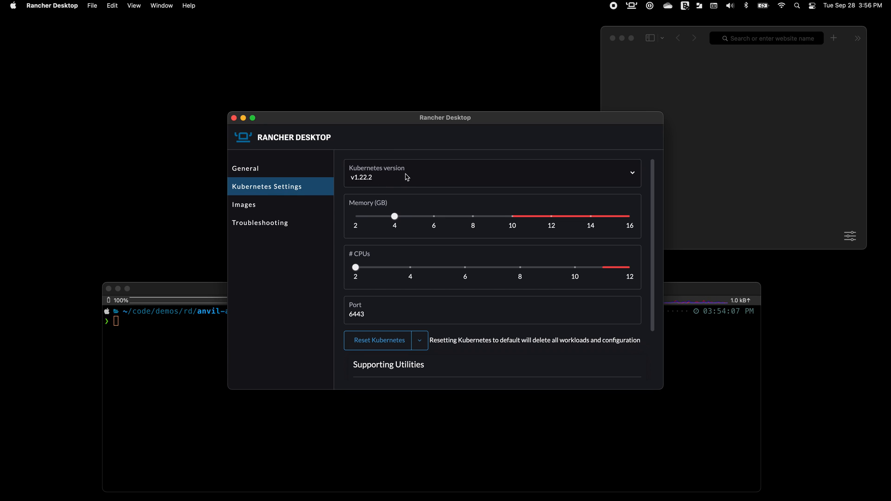
left_click(491, 174)
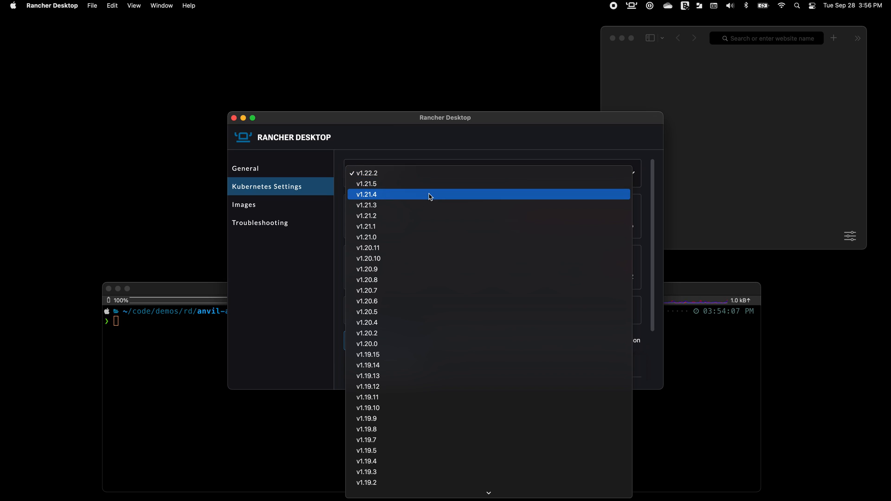
scroll("down", 3)
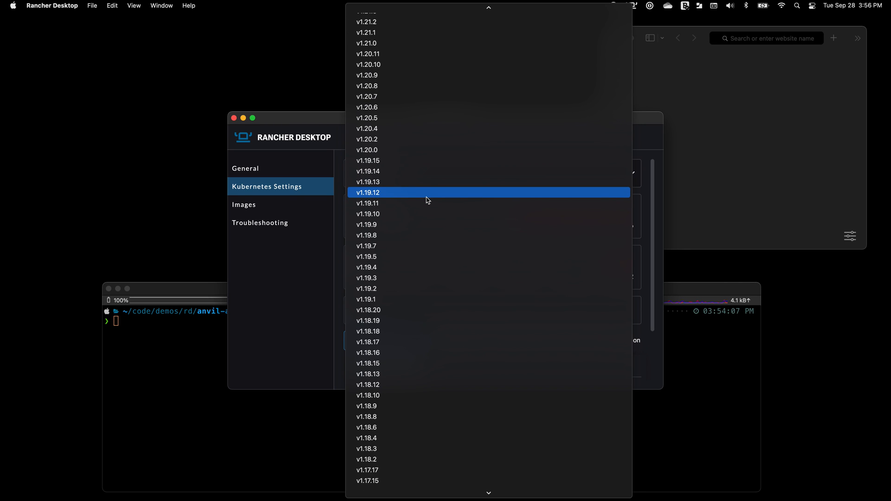
scroll("down", 3)
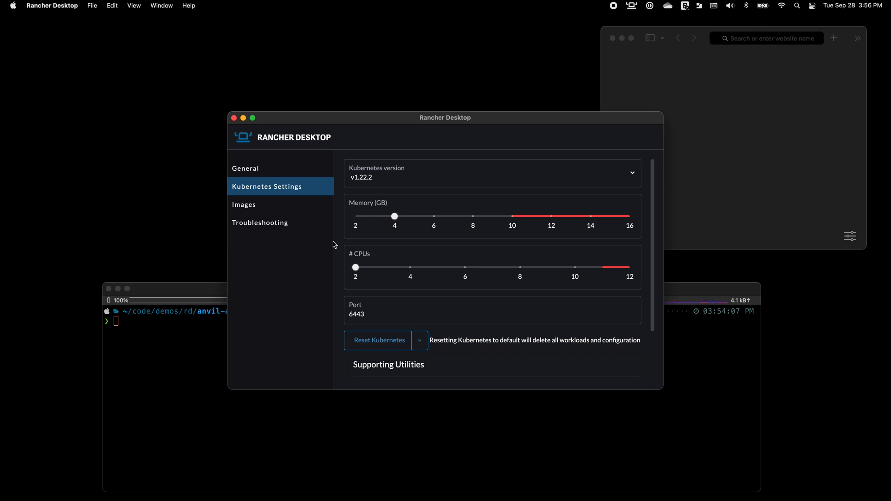
mouse_move(339, 254)
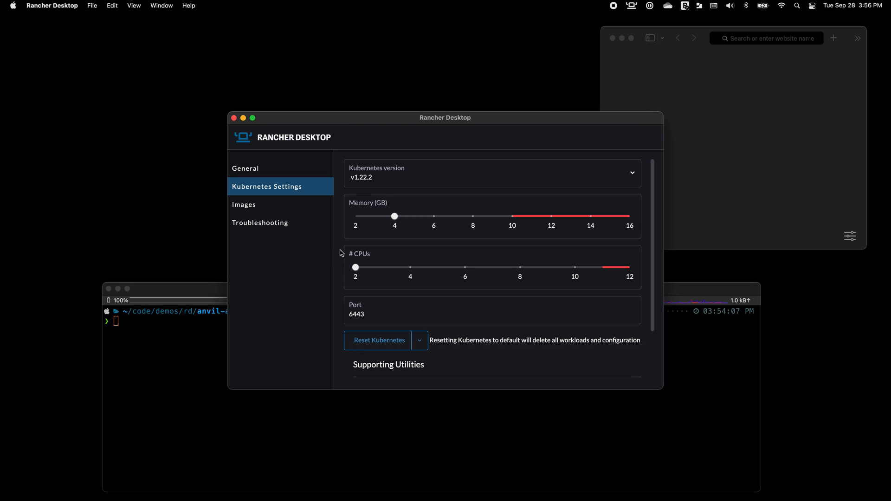
- Scroll to Supporting Utilities and verify helm, kim, kubectl and nerdctl symlinks are ticked
scroll("down", 3)
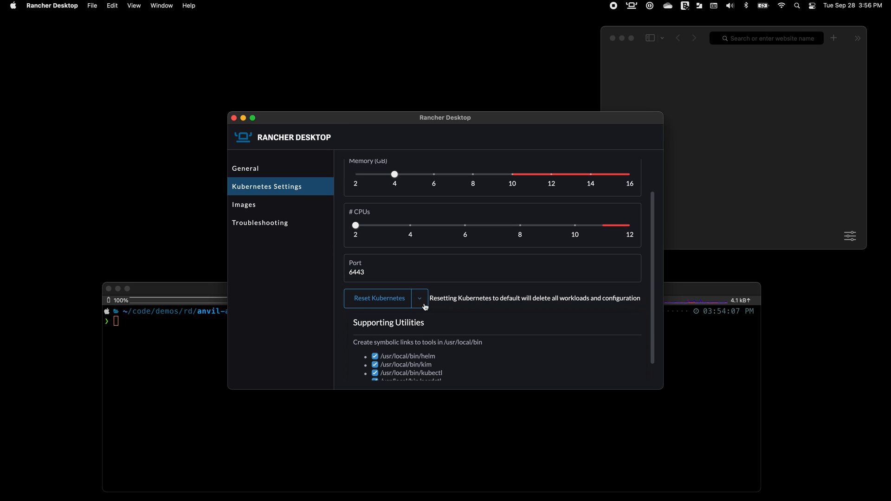
left_click(419, 298)
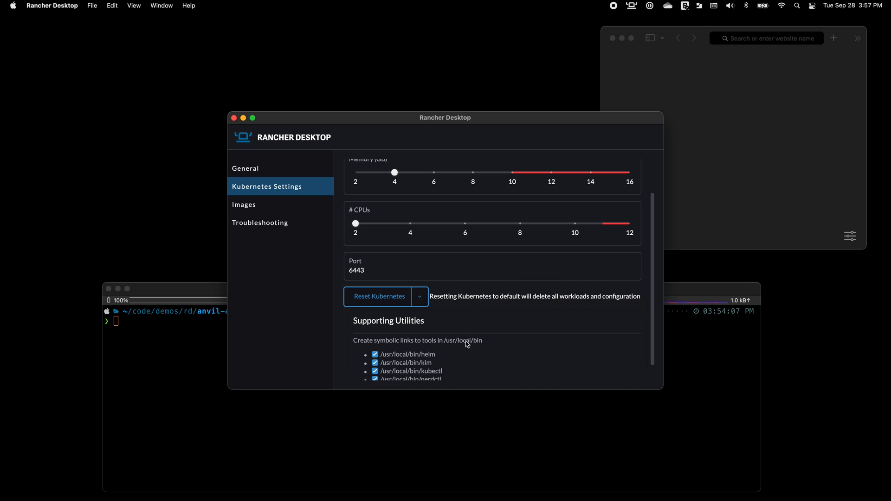
scroll("down", 3)
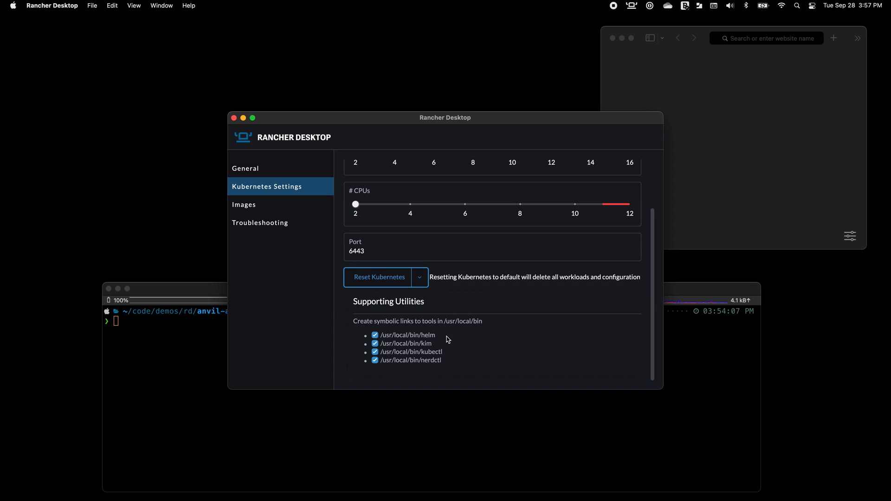
mouse_move(457, 360)
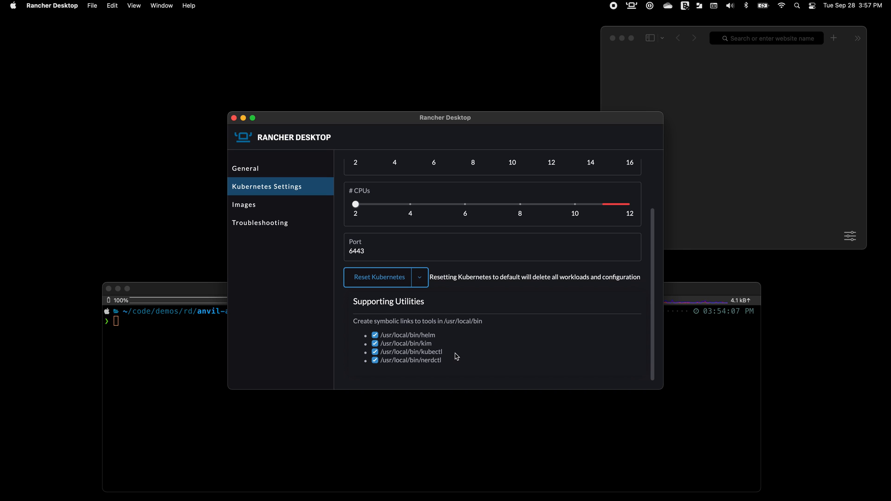
mouse_move(271, 323)
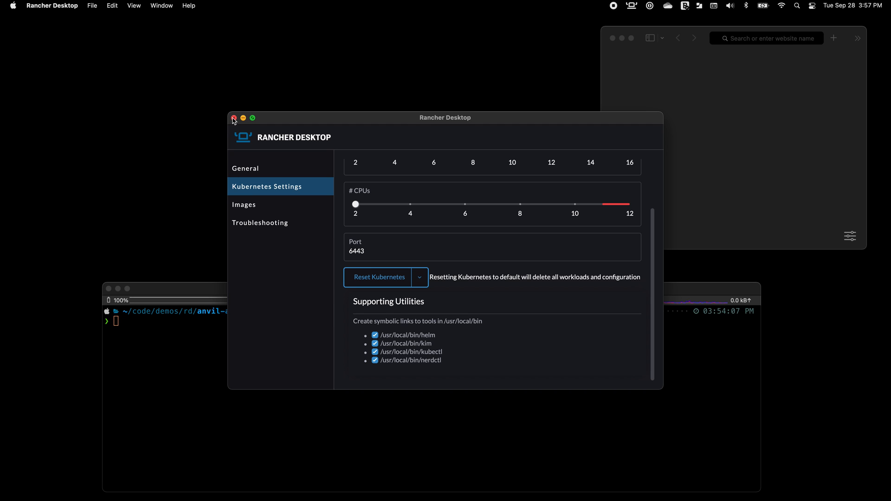
- Close Preferences and run `nerdctl run -d -p 8000:80 nginx` in iTerm2
left_click(233, 118)
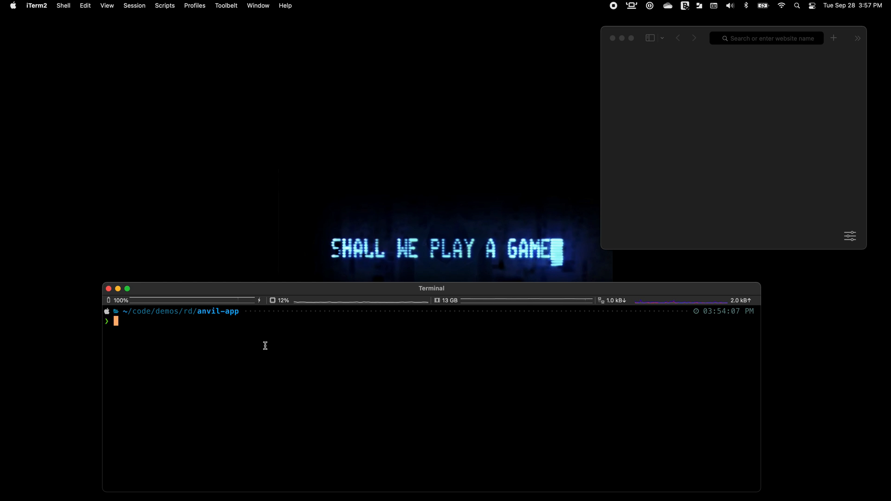
type("nerd")
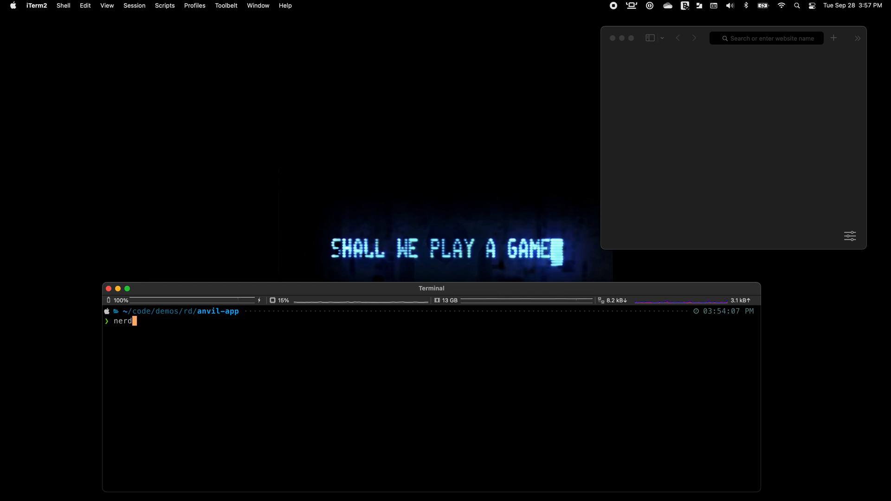
type("ctl")
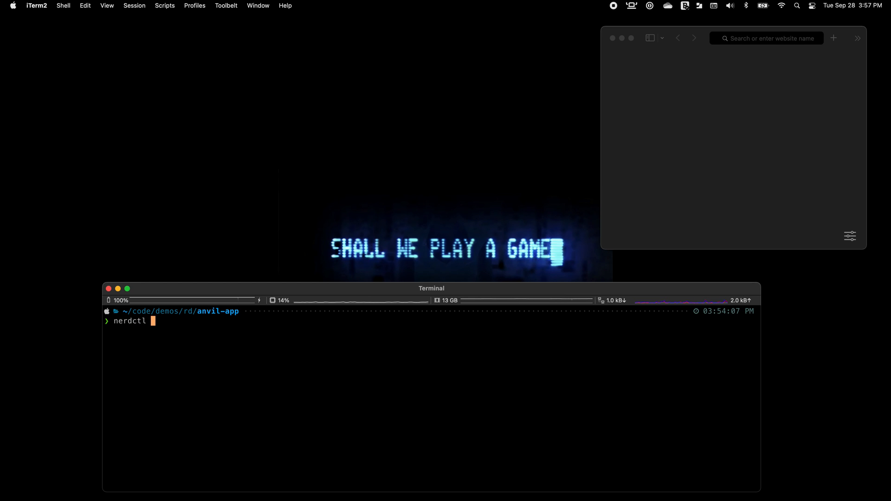
type("run -d")
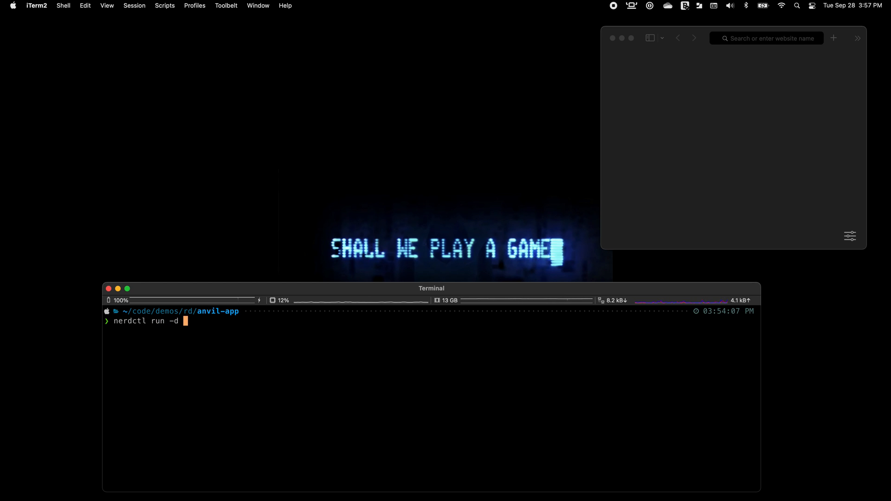
type("-p 8")
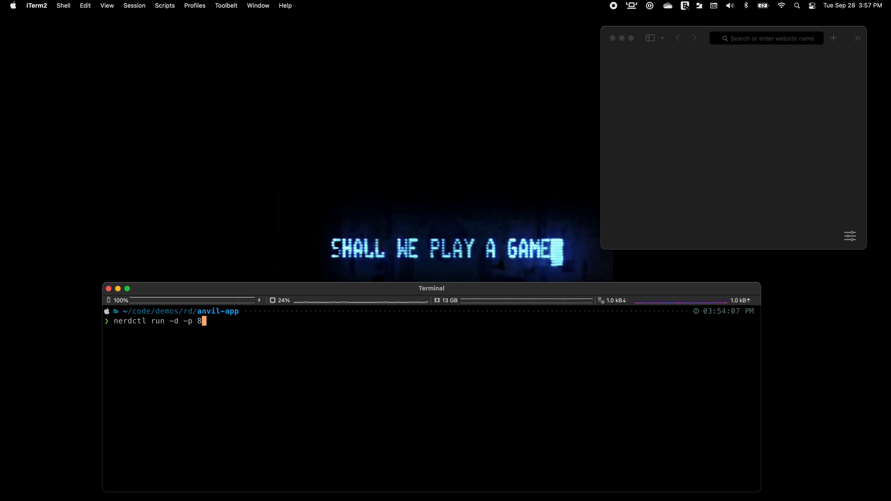
type("000:80")
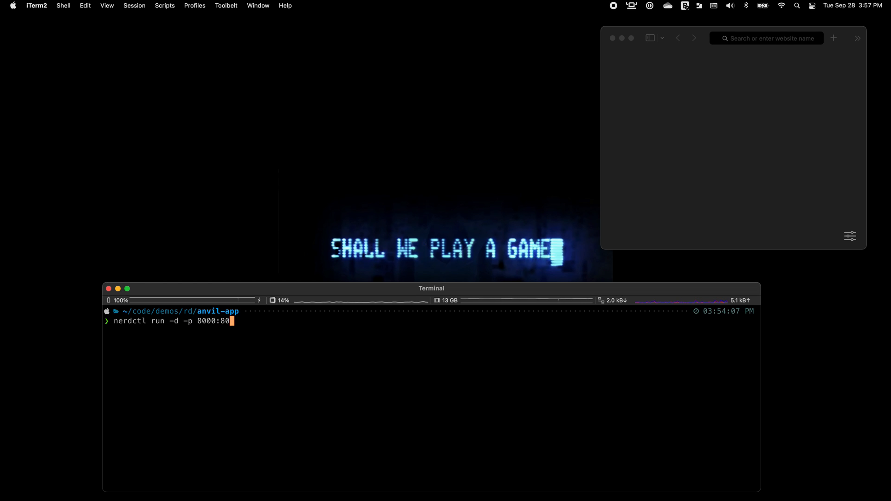
type("nginx")
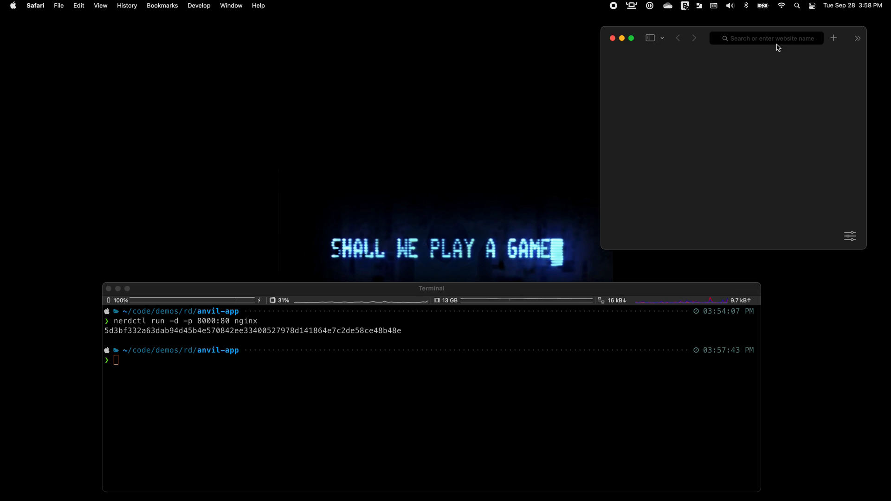
- Load localhost on port 8000 in Safari to view the nginx welcome page
left_click(766, 38)
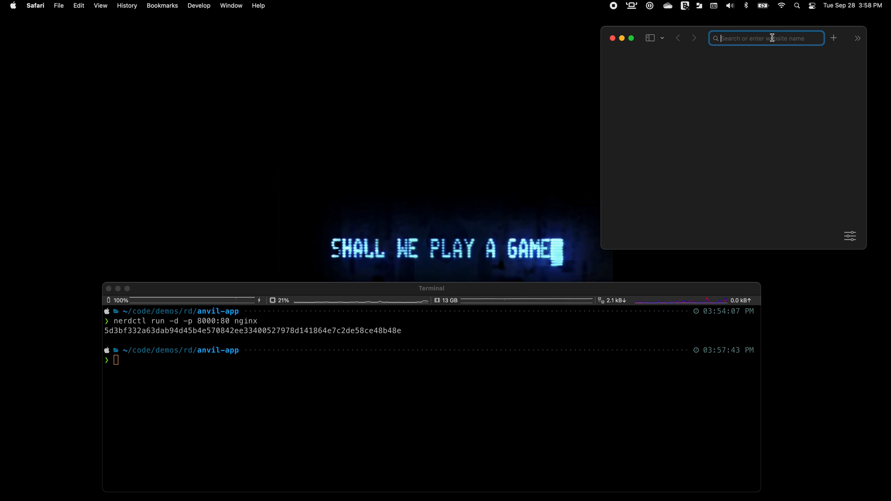
type("localhost")
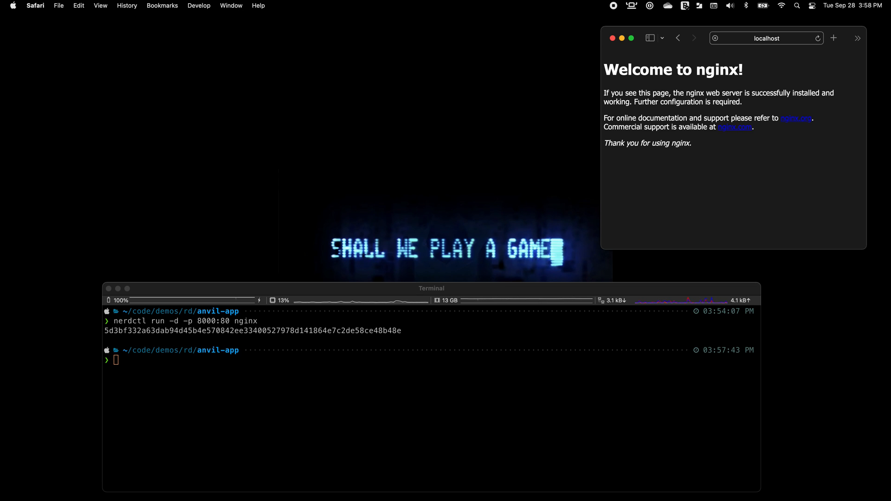
mouse_move(326, 397)
type("nerdctl")
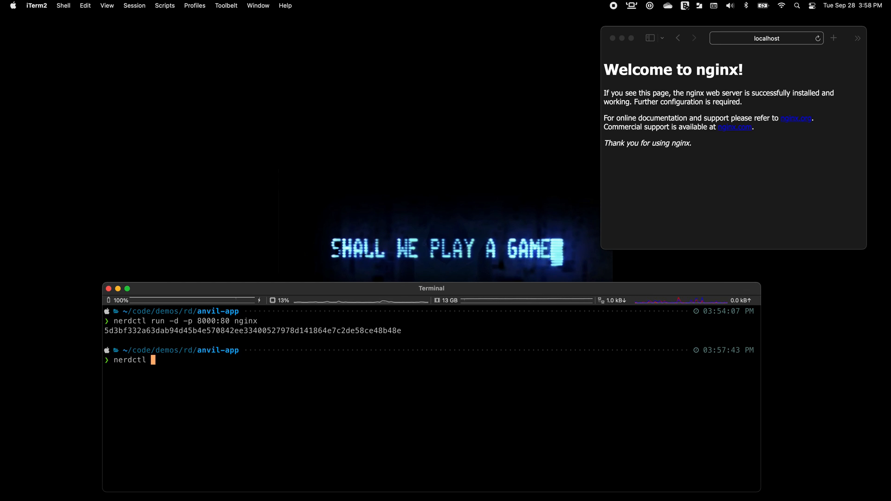
- Build the demo:latest image with nerdctl, then list running containers with `nerdctl ps`
type("build -t demo")
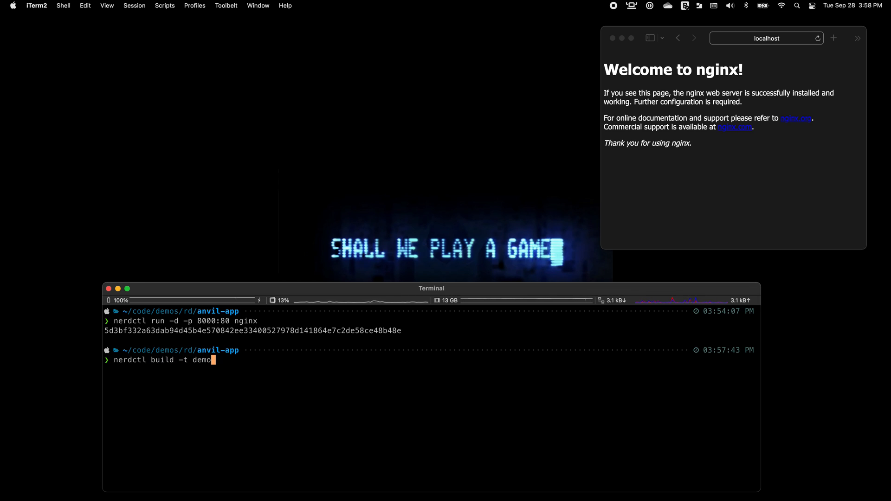
type(":latest")
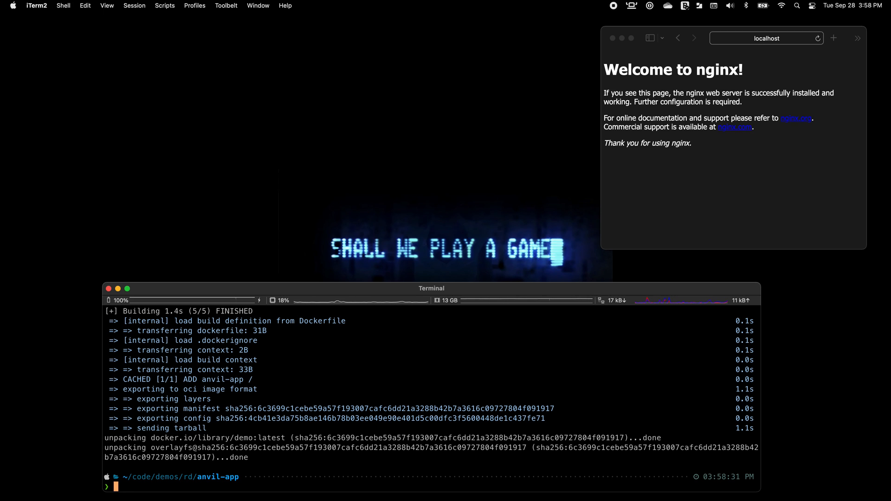
type("nerdctl ps")
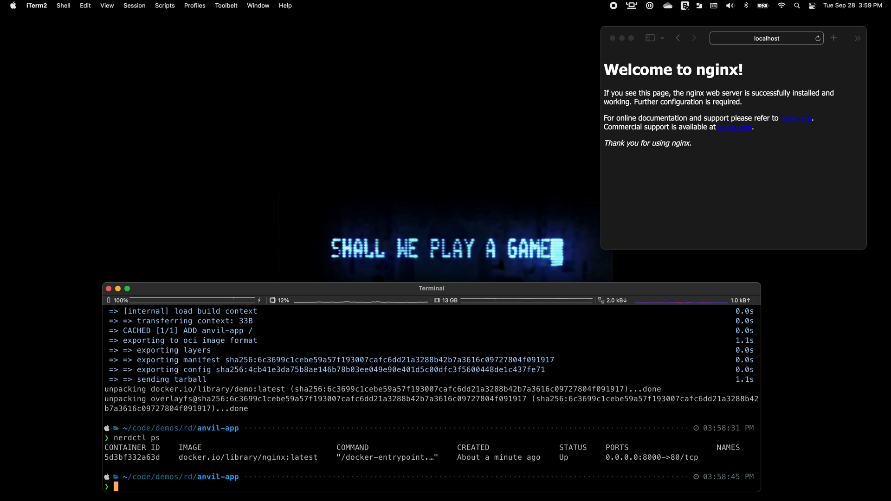
- List k8s.io namespace containers with nerdctl and all pods with `kubectl get po -A`
type("n")
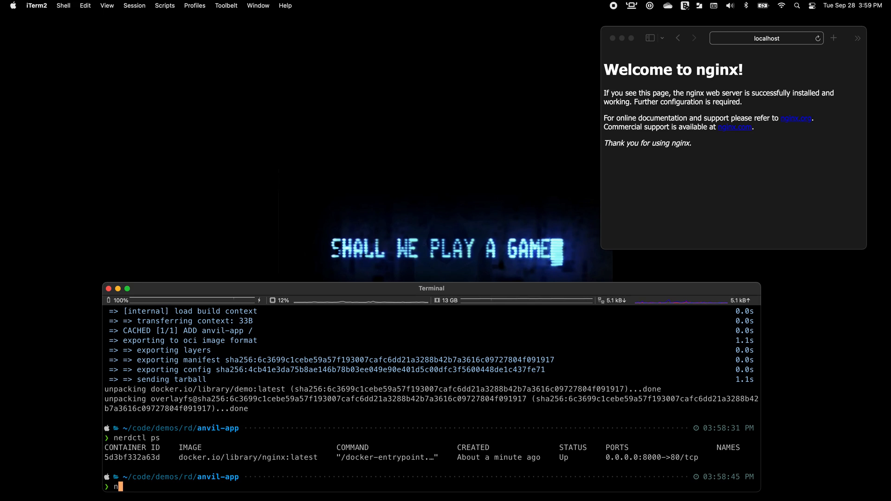
type("erdctl --namespace k")
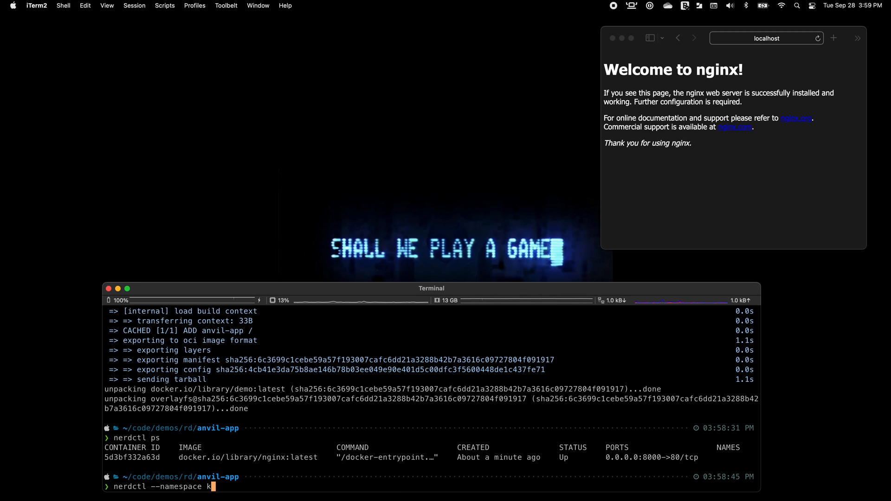
type("8s.io ps")
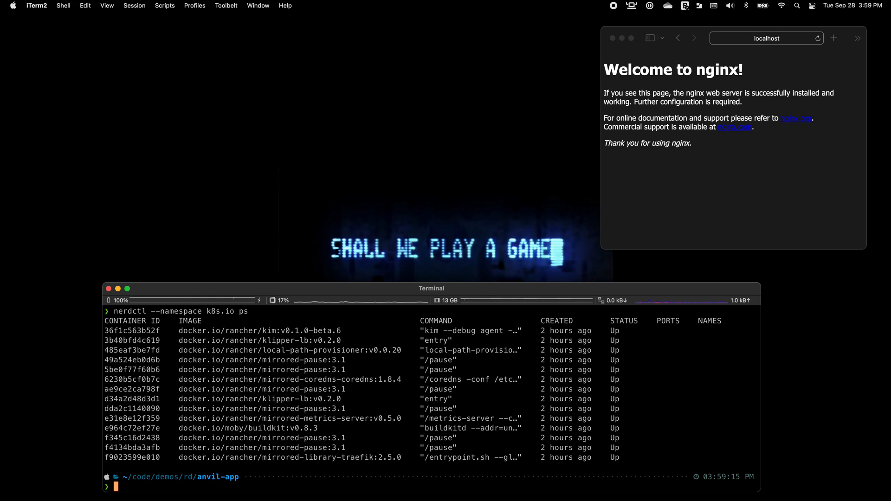
type("kubectl")
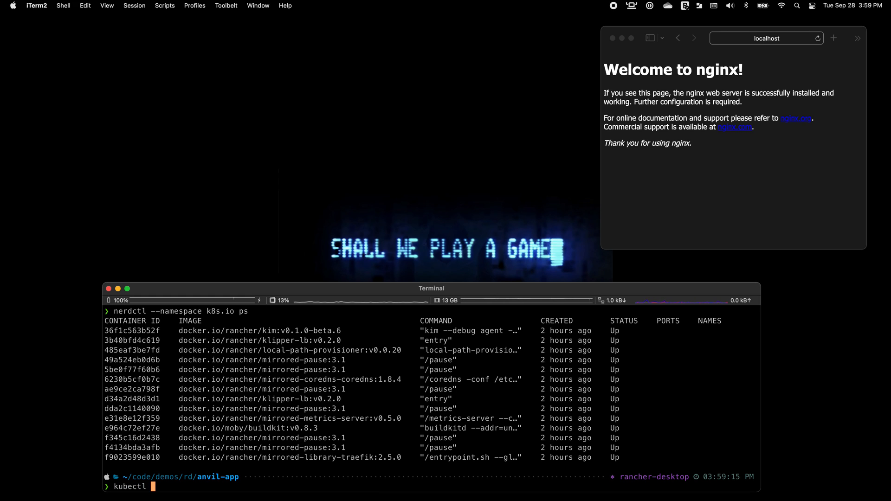
type("get po -A")
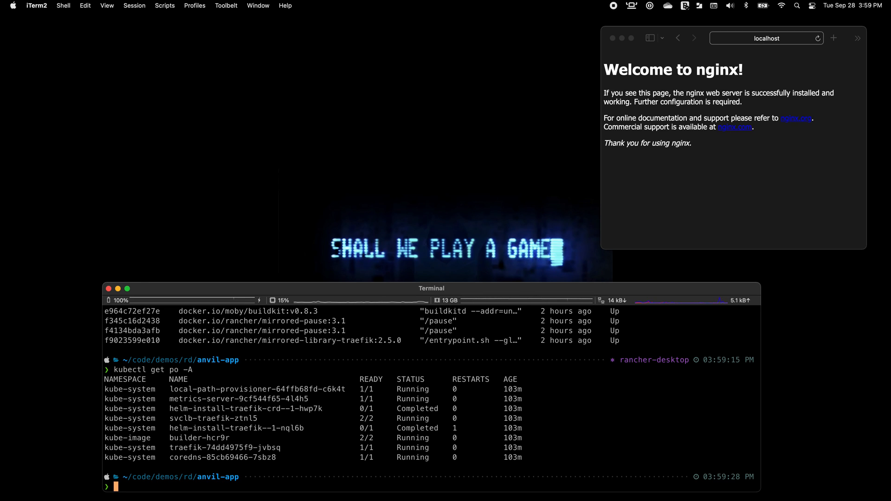
- Install bitnami/wordpress as helm release wp, then check it with `helm ls`
type("he")
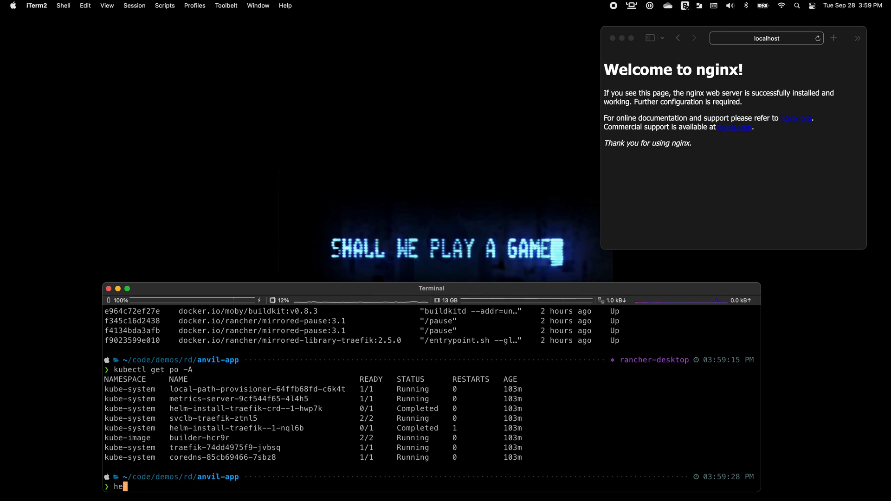
type("lm")
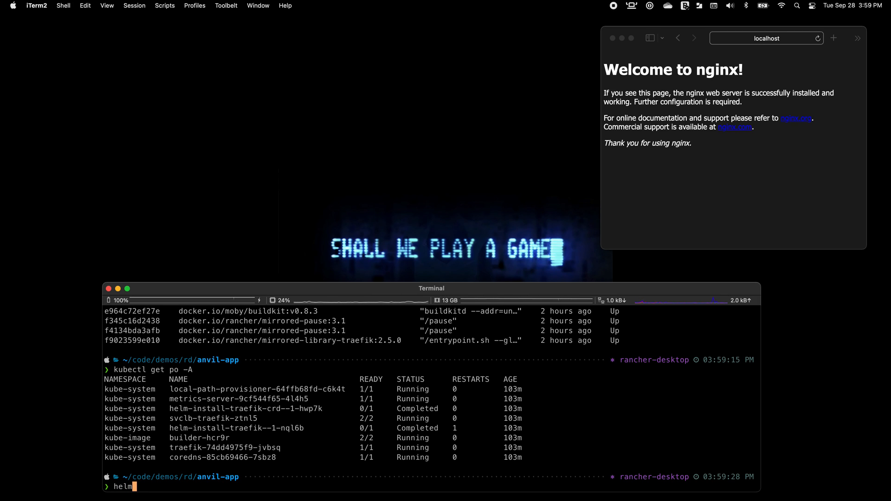
type("install")
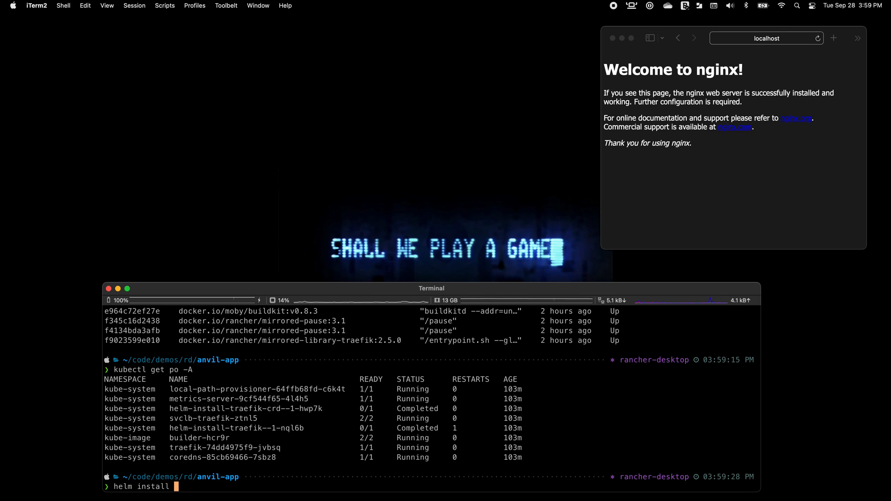
type("wp bitnami/wor")
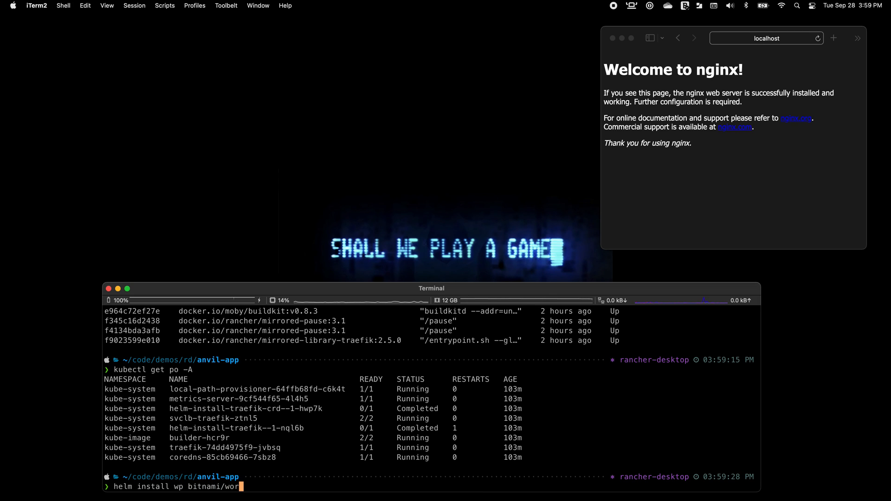
type("dpress")
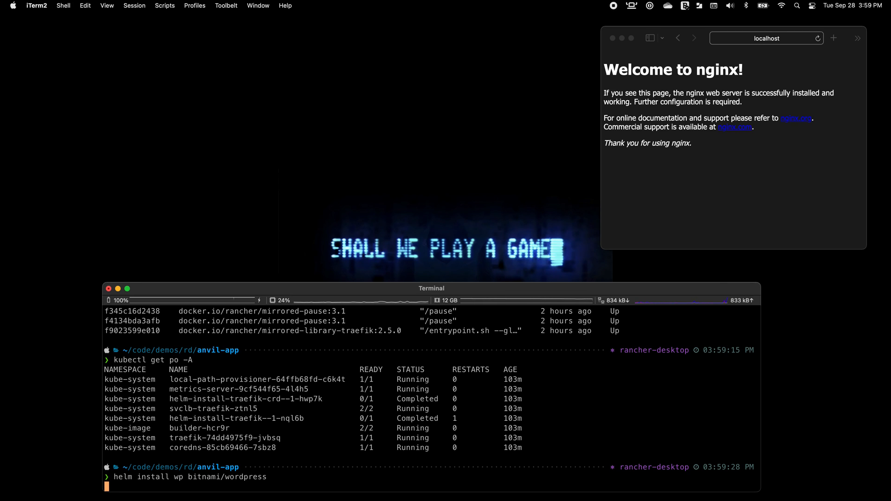
key("Return")
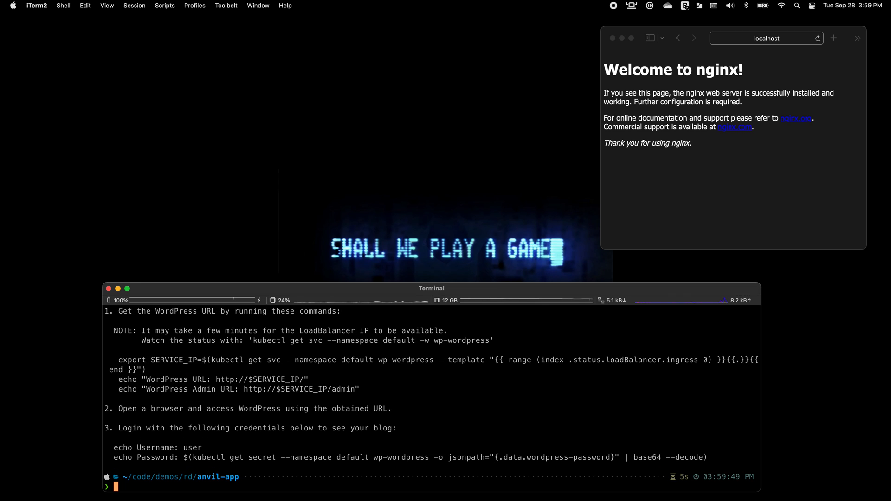
type("helm ls")
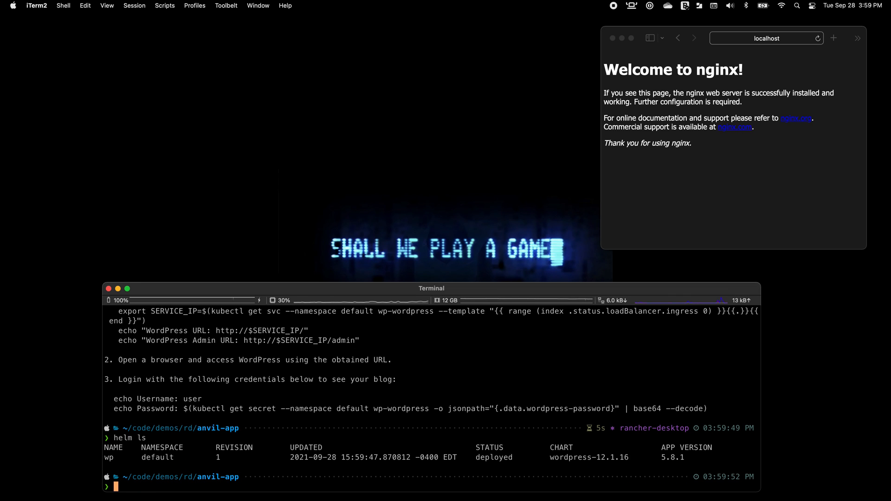
type("kube")
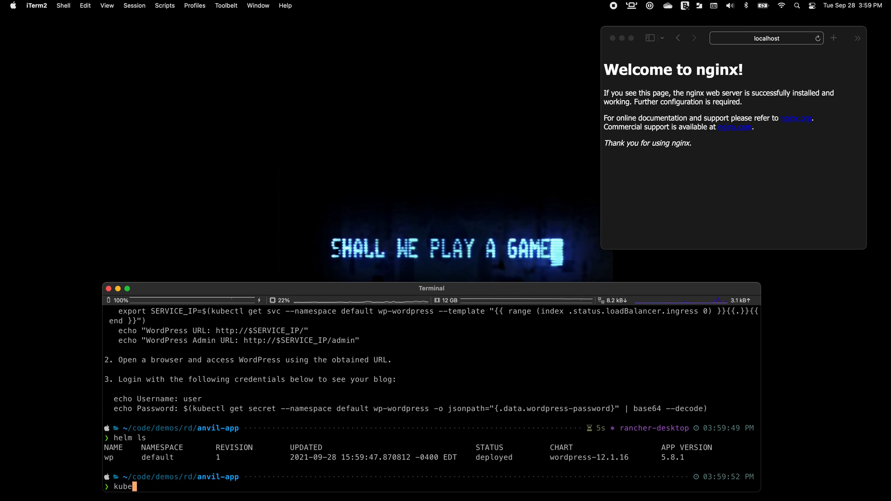